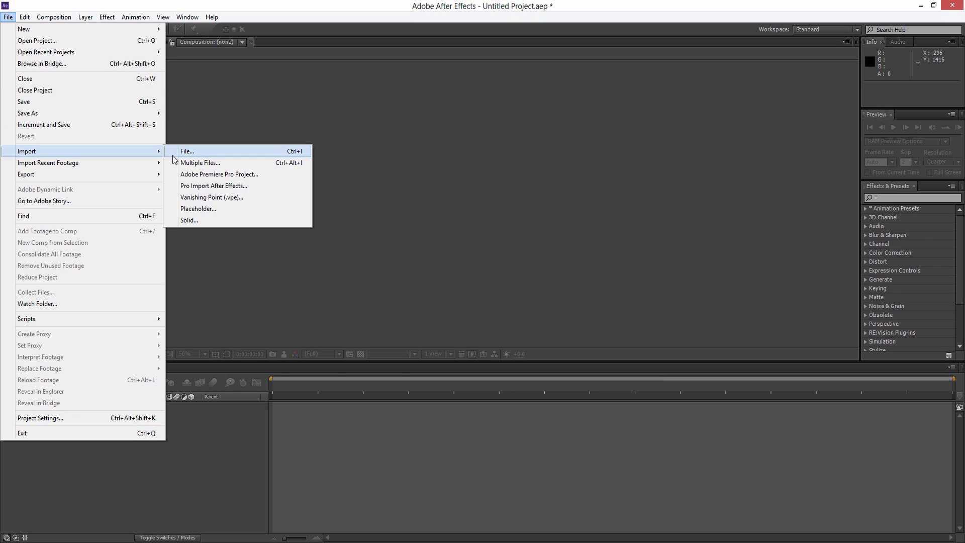
- Import the impaKt_logo PNG file into the project via File > Import > File
click(187, 151)
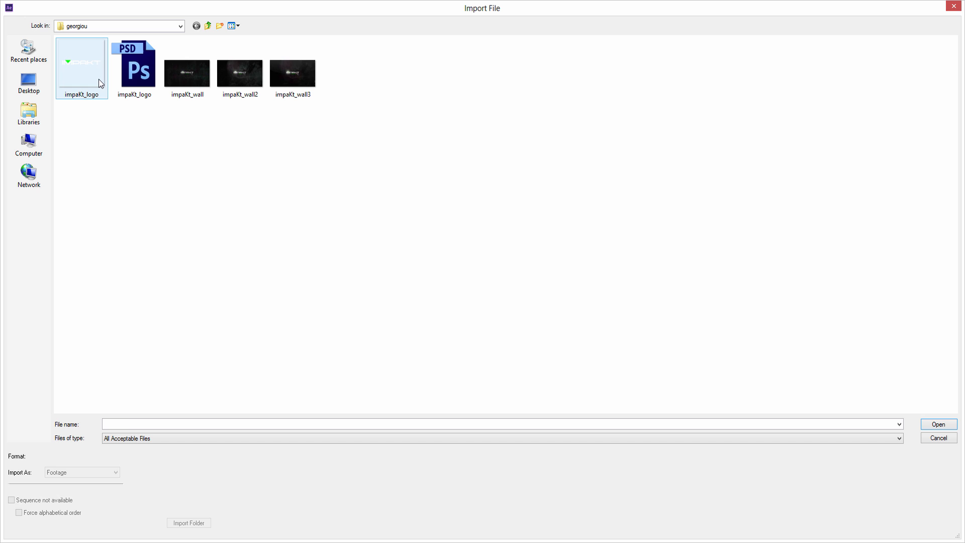
click(81, 68)
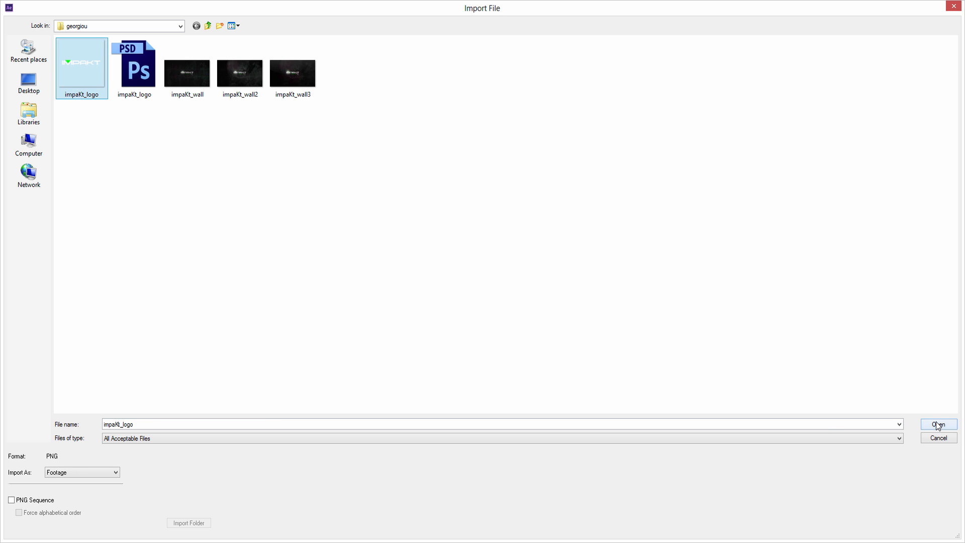
click(937, 424)
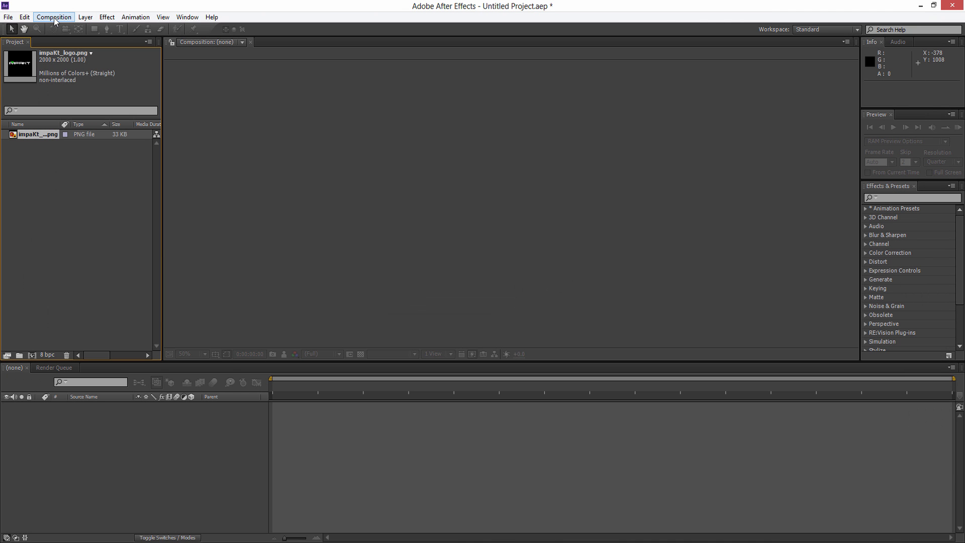
- Create a new HDTV 1080 composition
click(54, 17)
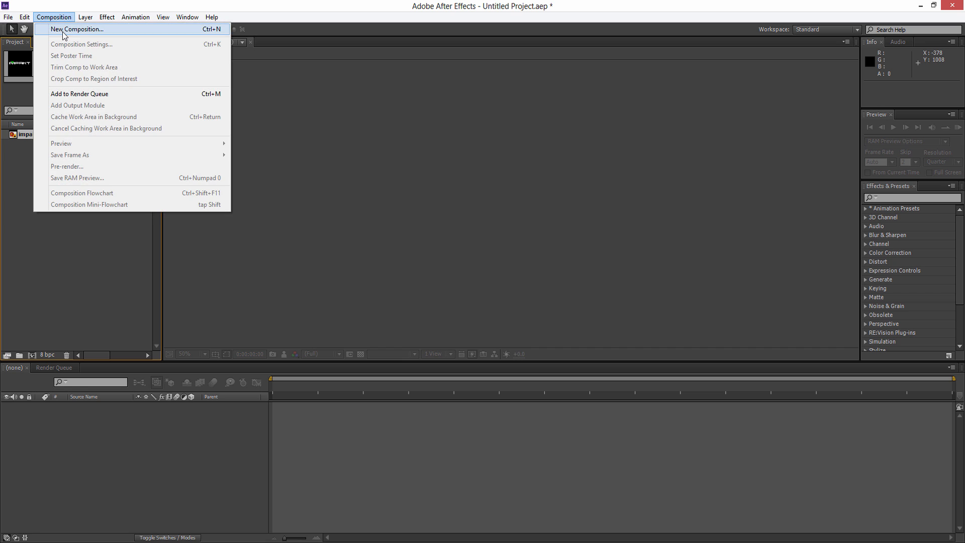
click(77, 29)
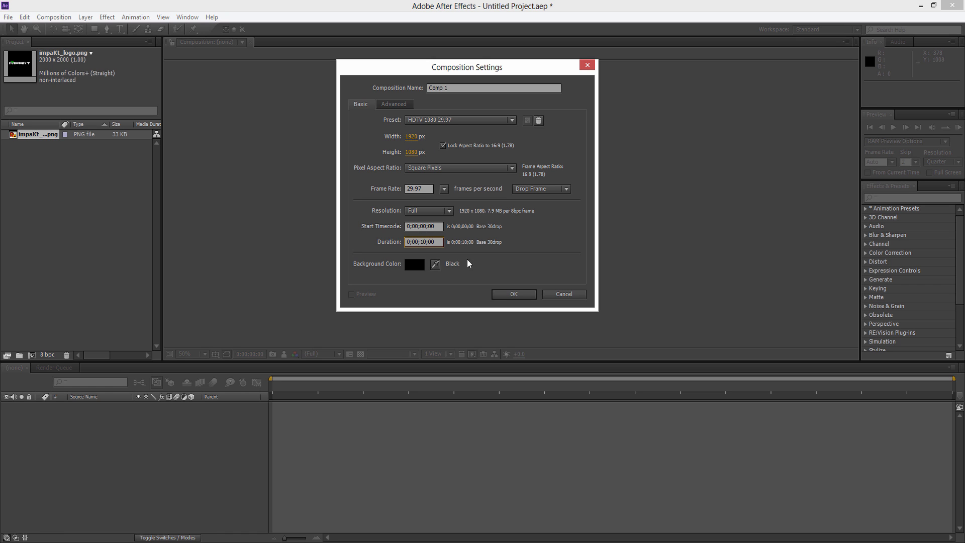
click(512, 293)
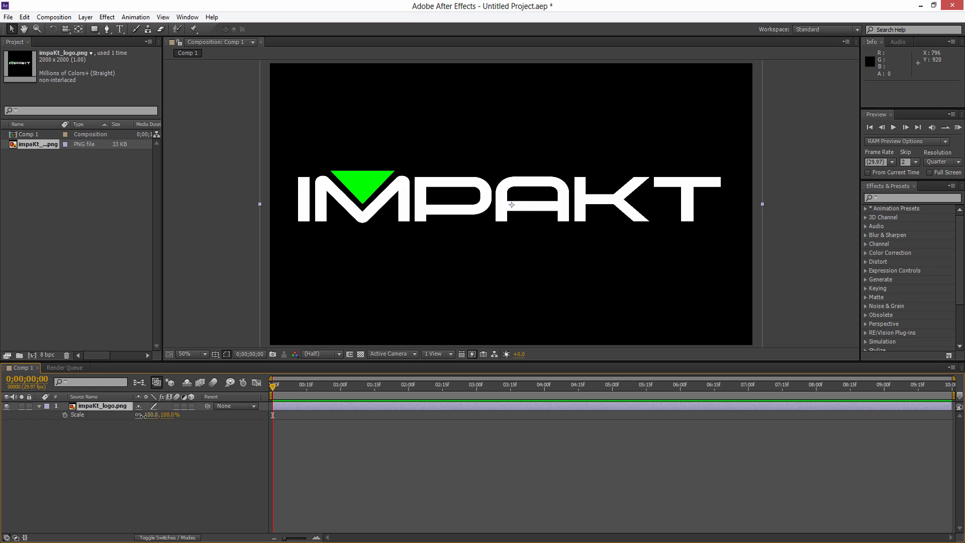
- Turn on the Title/Action Safe guides in the Composition panel
click(216, 354)
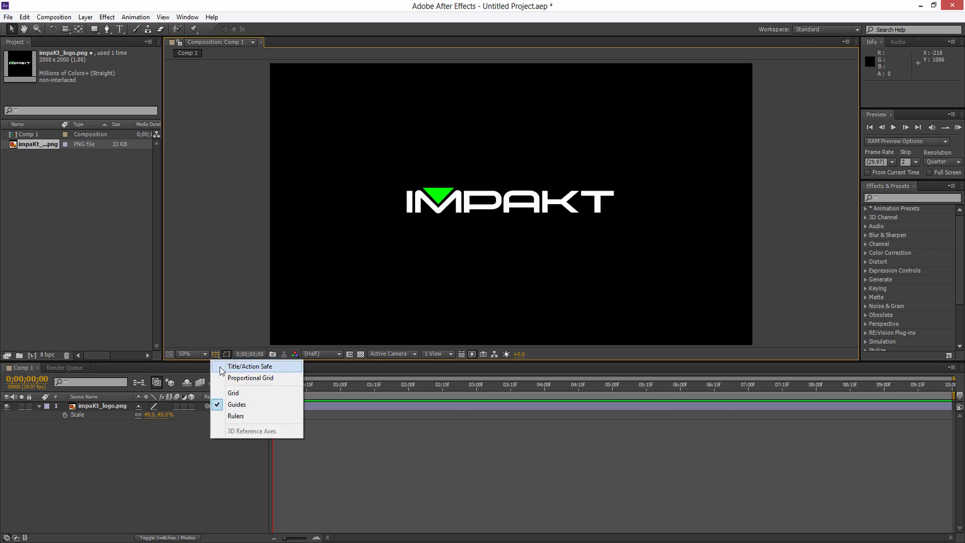
click(249, 366)
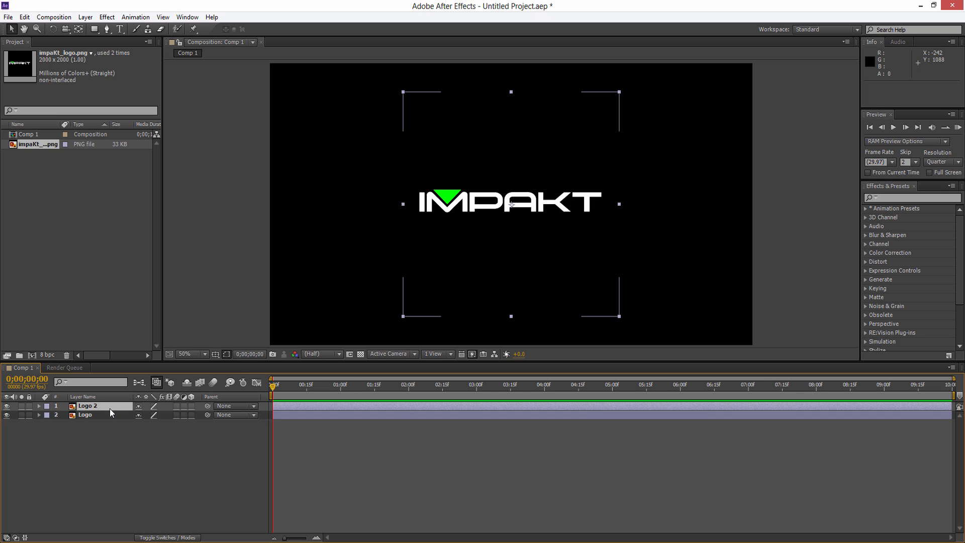
- Rename the Logo 2 layer to 'Blur'
double_click(88, 405)
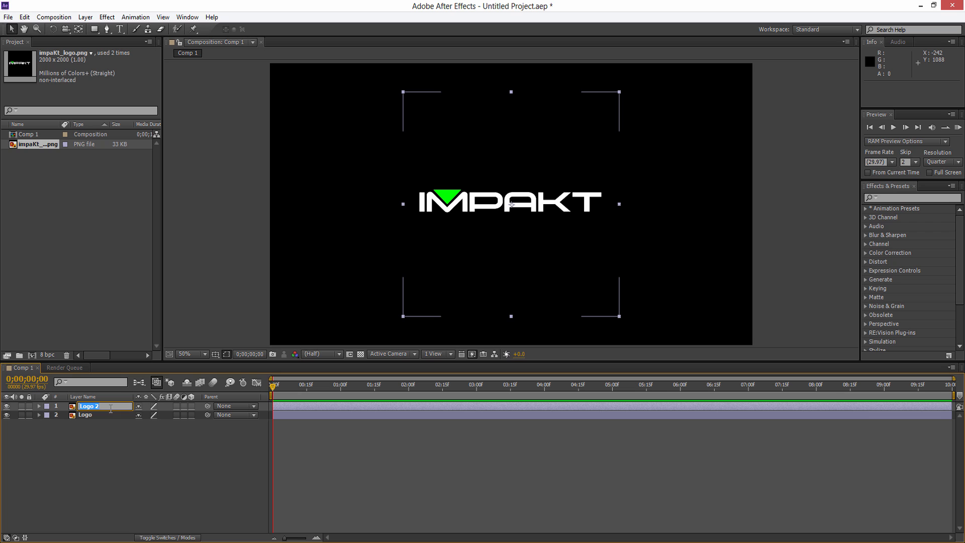
text(Blur)
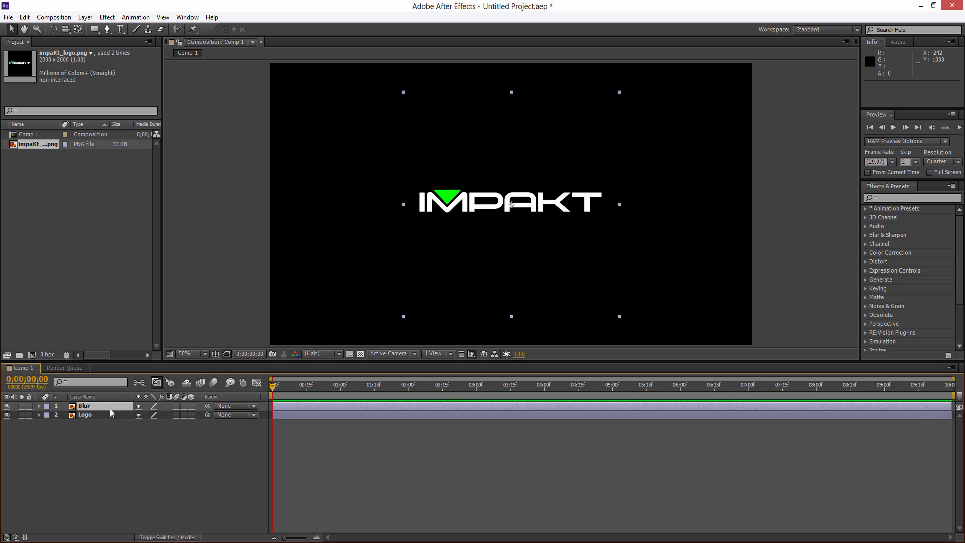
click(106, 17)
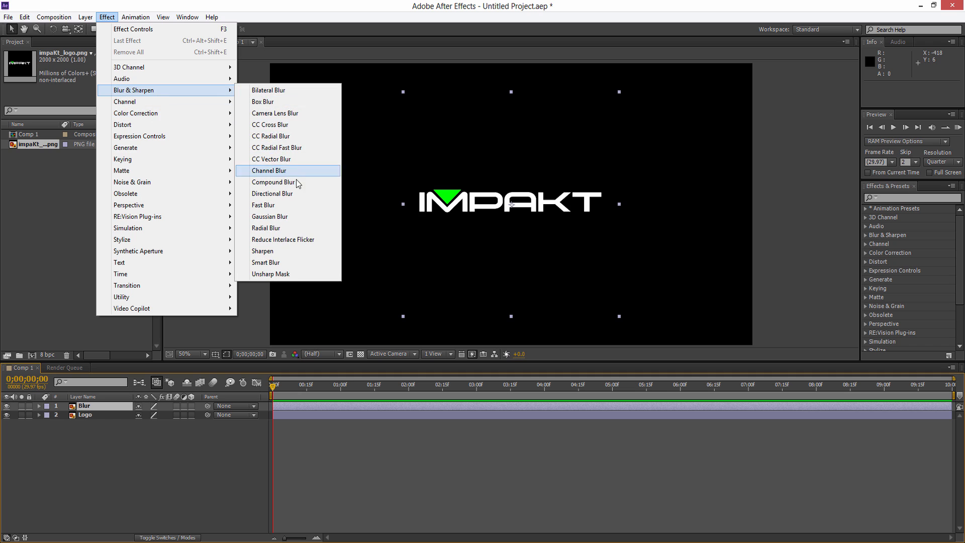
- Apply a Directional Blur with length 250 and direction 30°
click(272, 193)
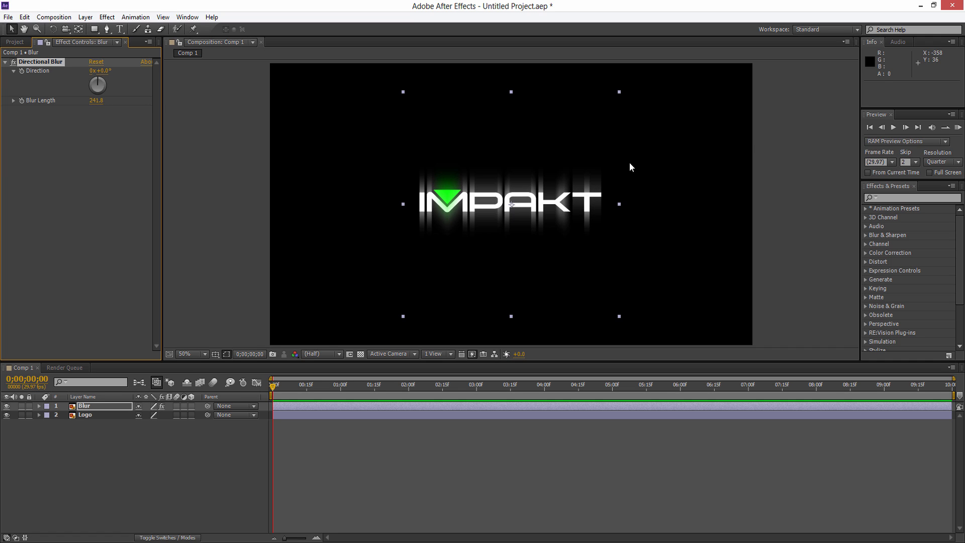
click(97, 101)
text(250)
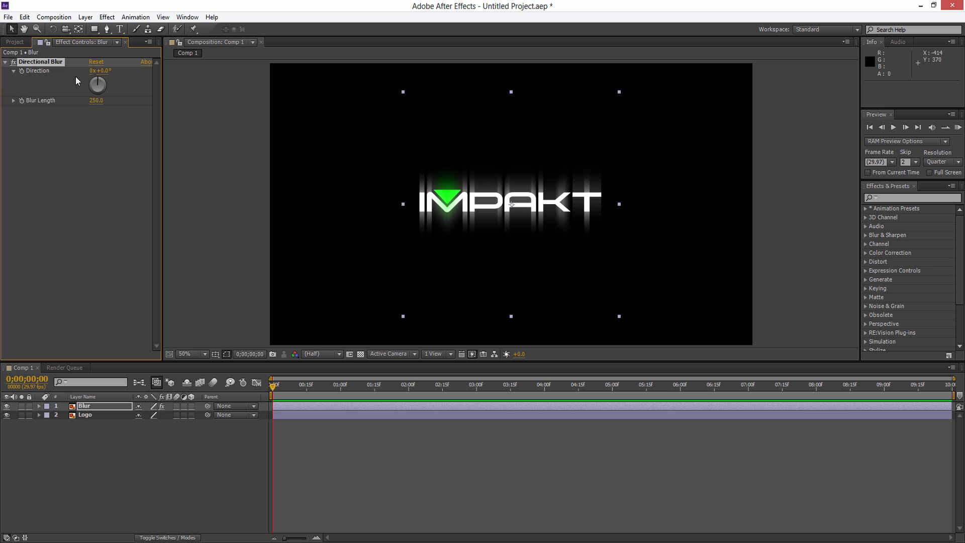
drag(97, 84, 104, 80)
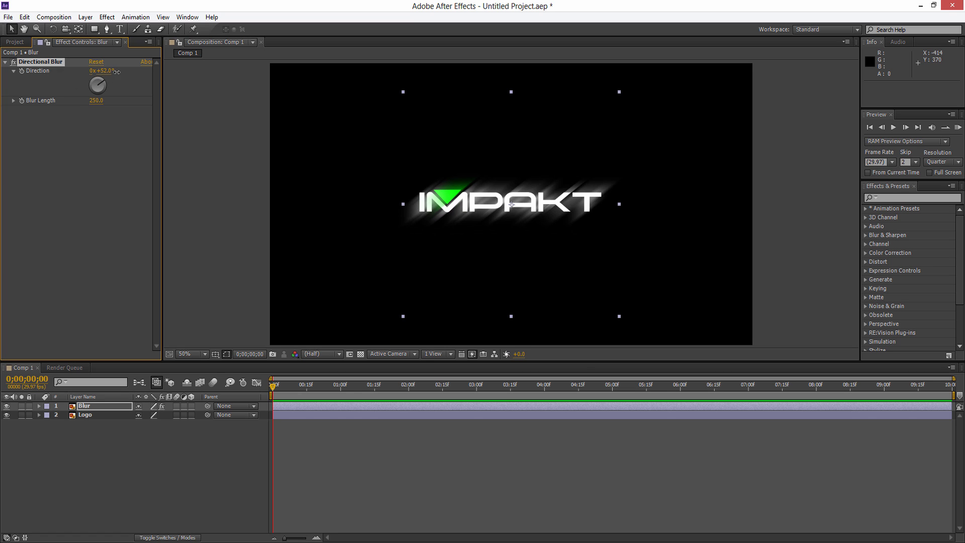
drag(99, 85, 93, 80)
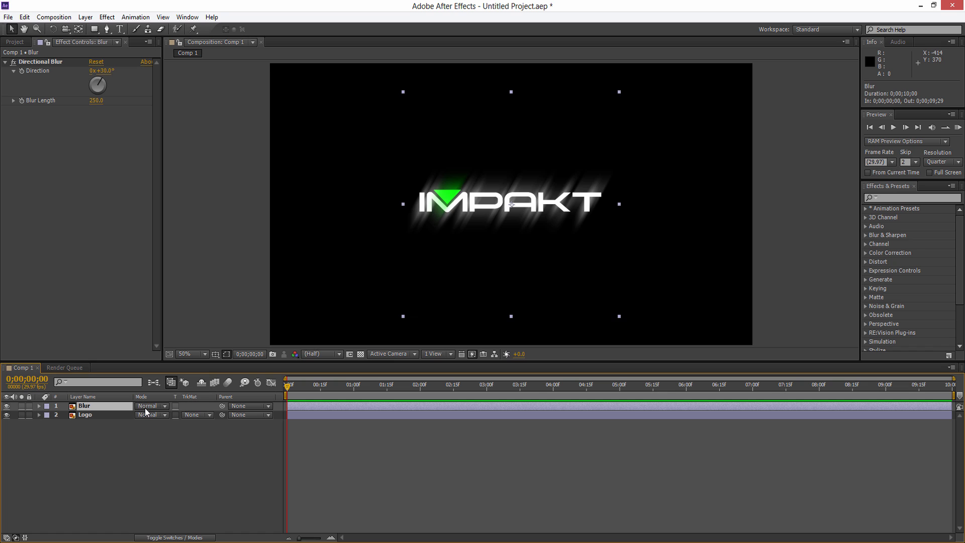
- Set the Blur layer to Add mode, apply an S-shaped Curves, and adjust opacity
click(150, 405)
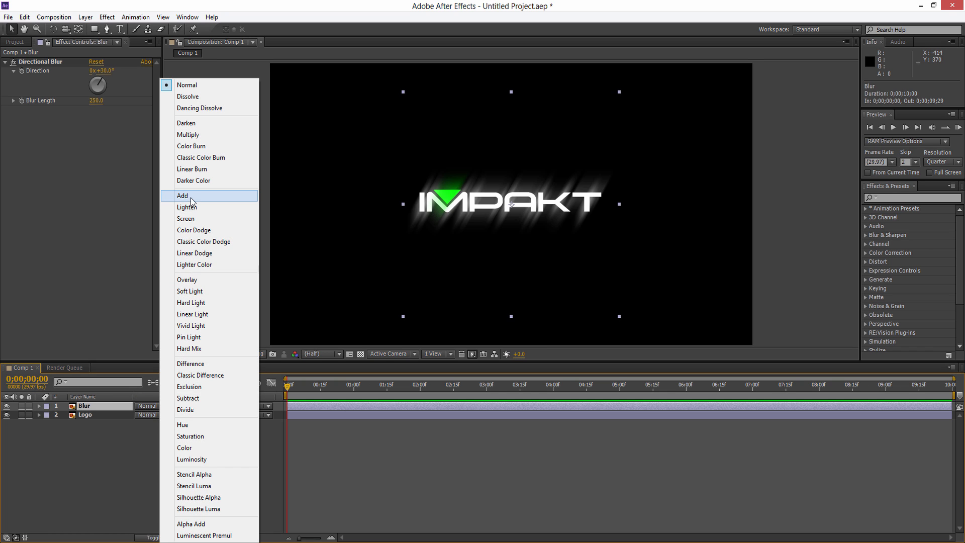
click(182, 196)
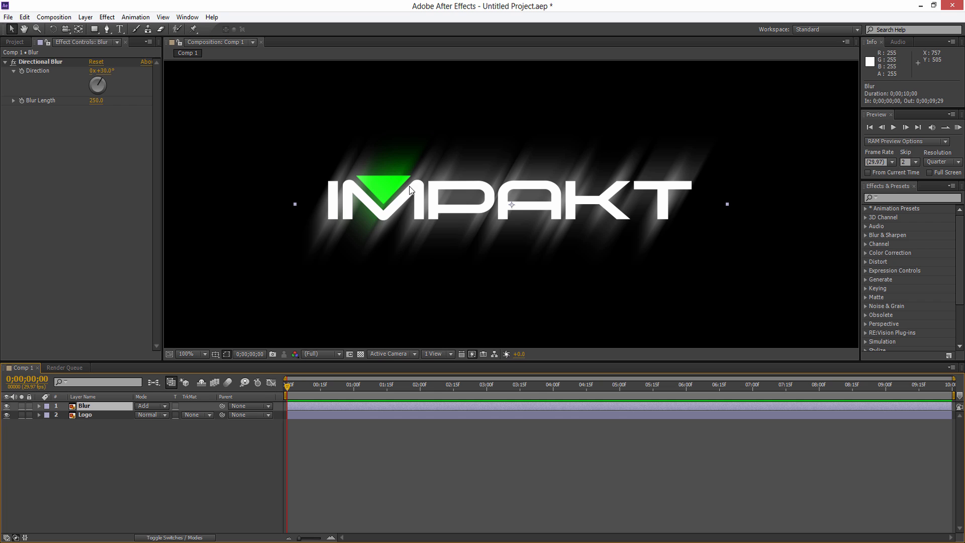
mouse_move(87, 9)
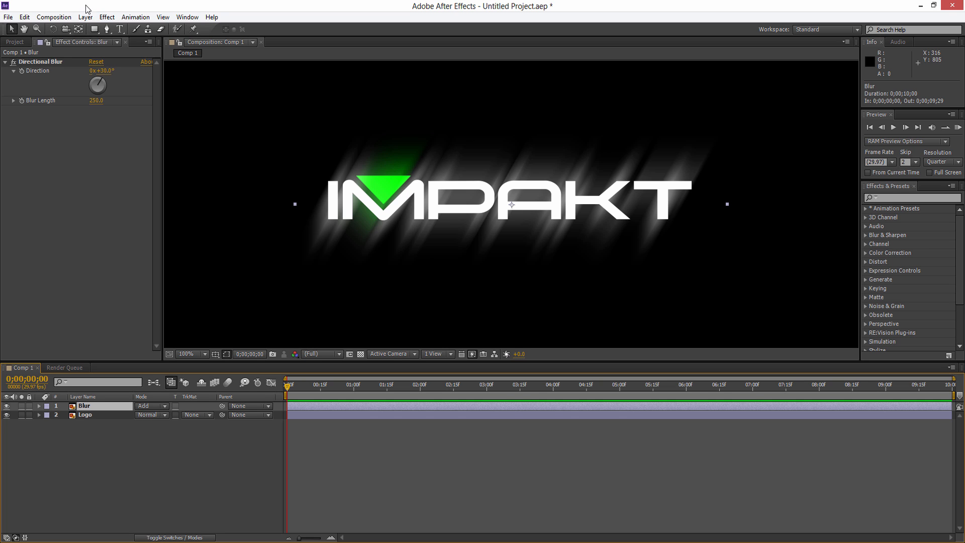
click(106, 16)
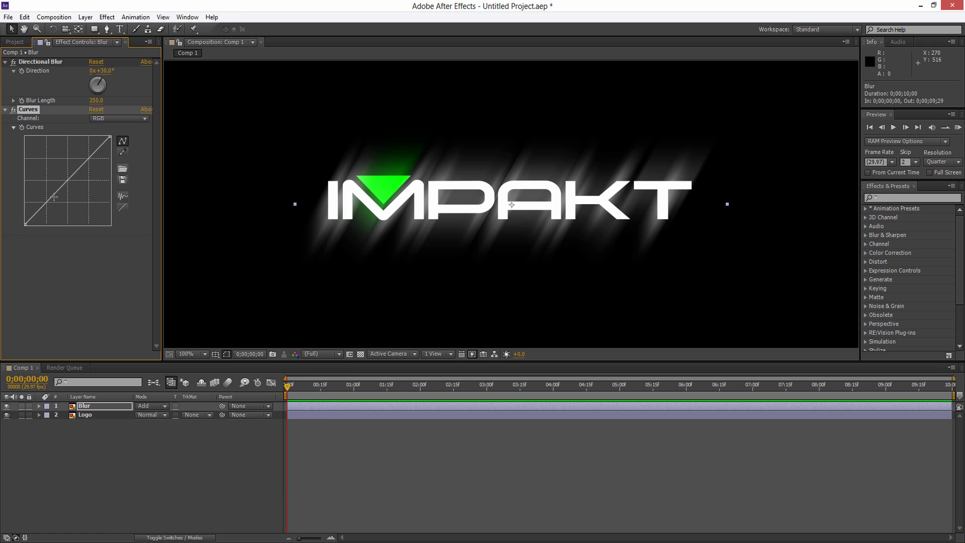
drag(53, 198, 77, 158)
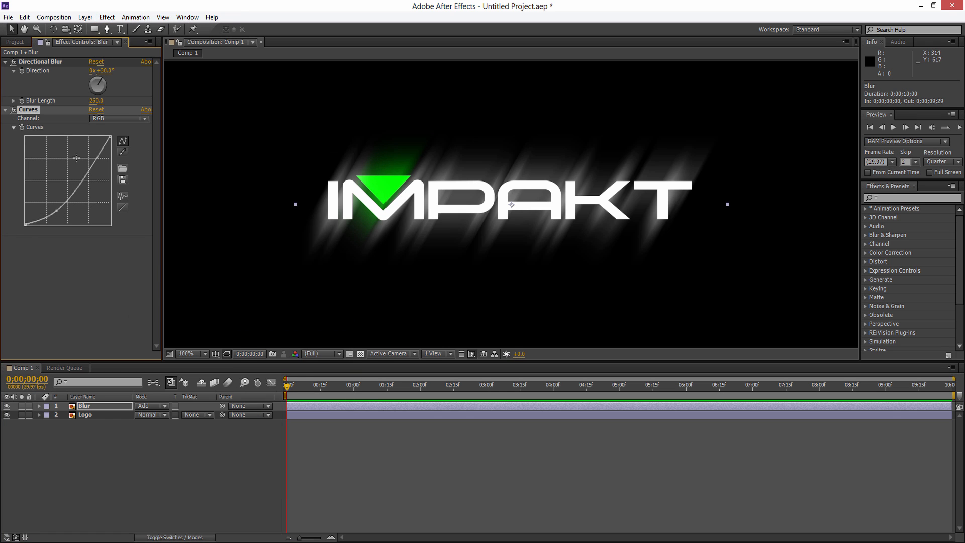
drag(93, 154, 97, 169)
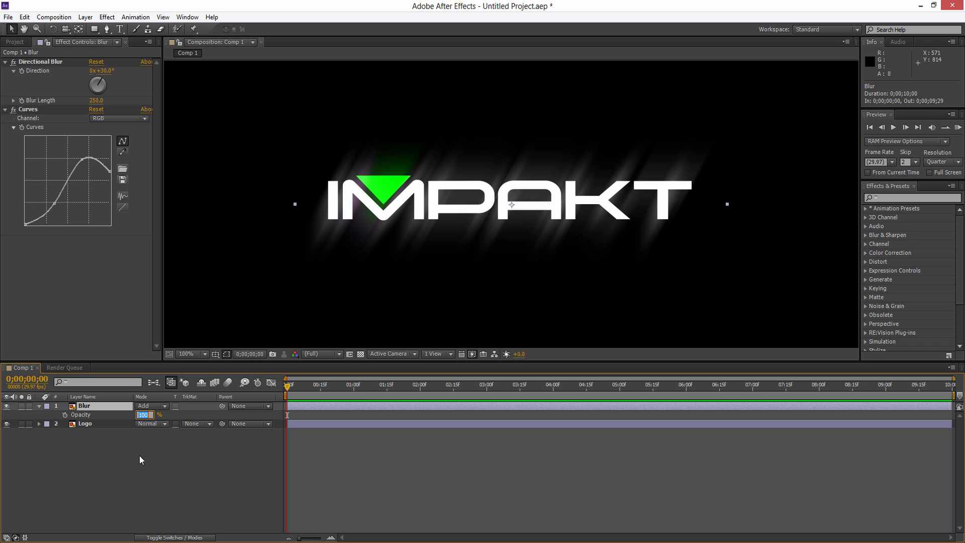
text(60)
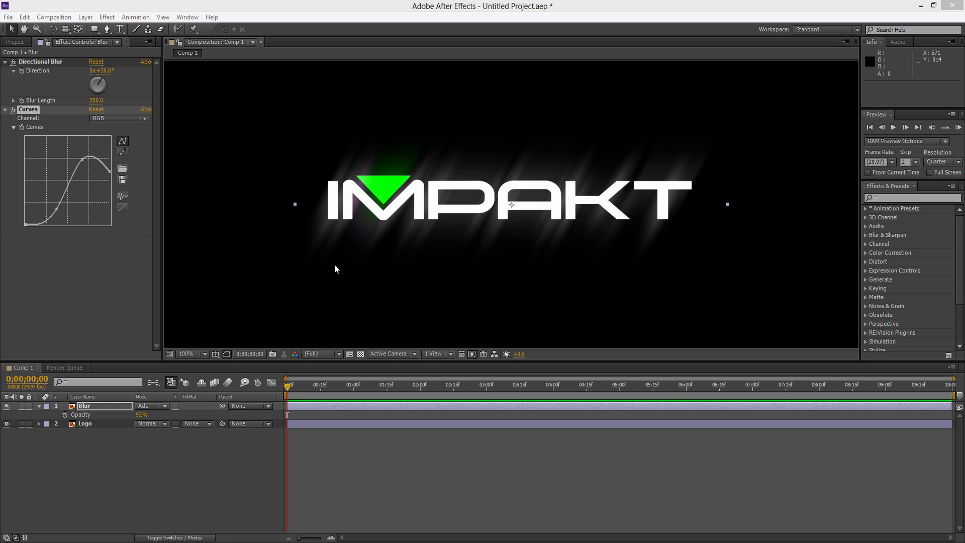
mouse_move(23, 401)
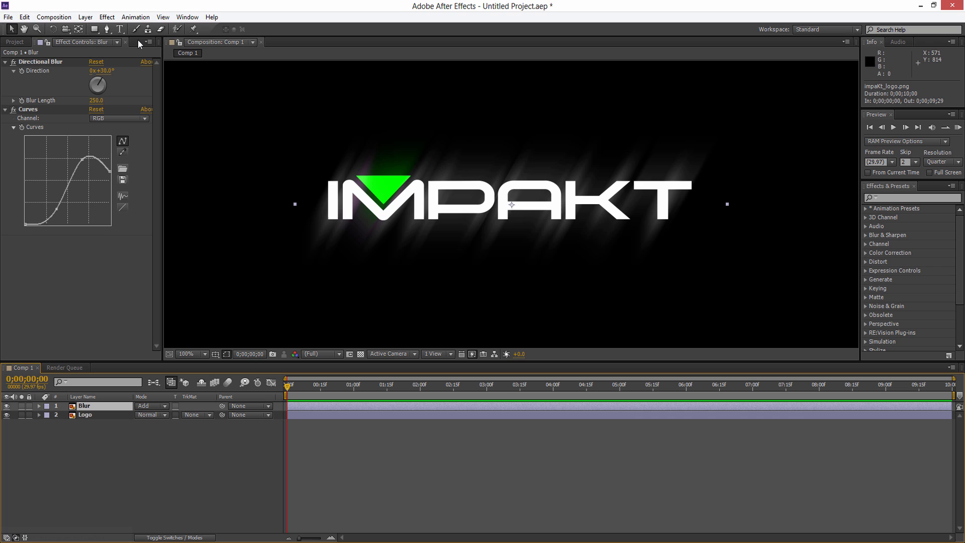
mouse_move(295, 148)
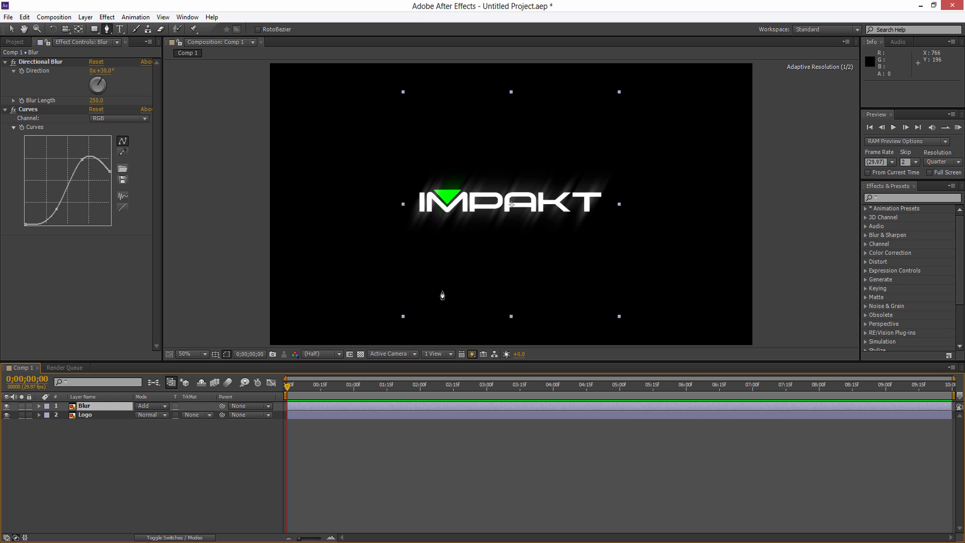
mouse_move(498, 108)
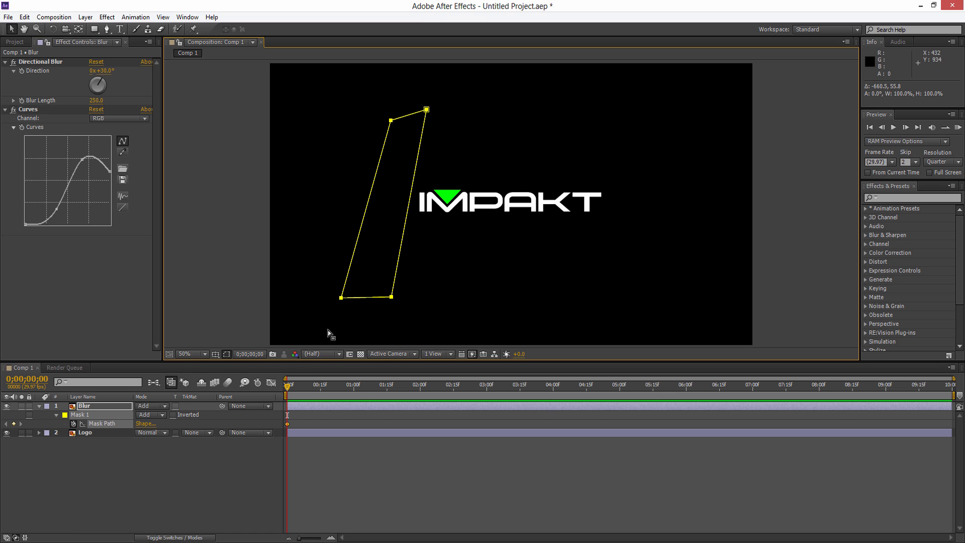
mouse_move(762, 391)
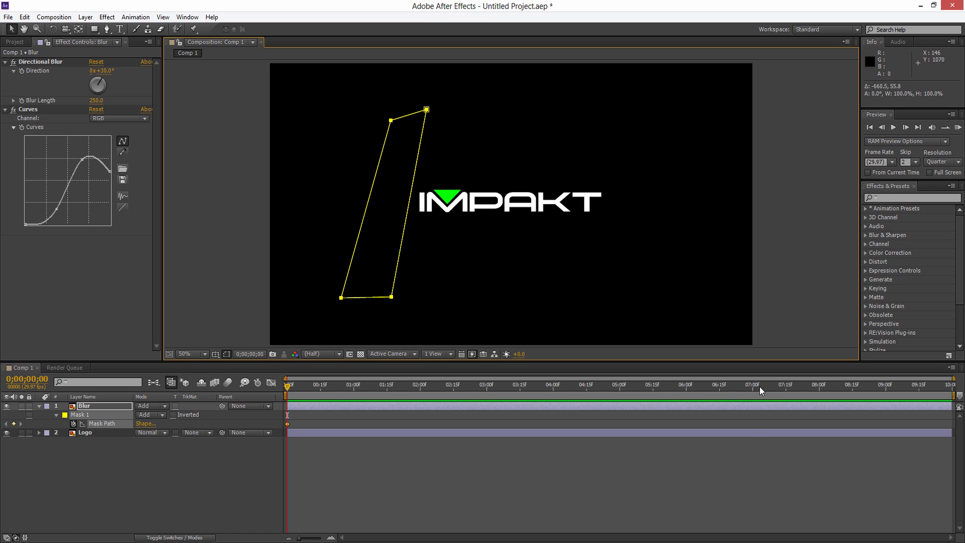
- Move the current time to about seven seconds, then to about four and a half seconds
click(752, 383)
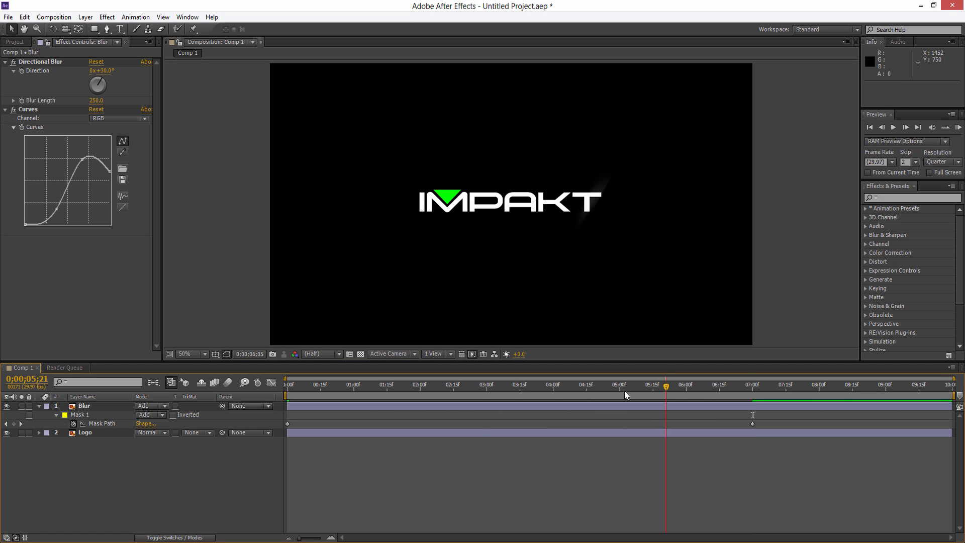
click(587, 384)
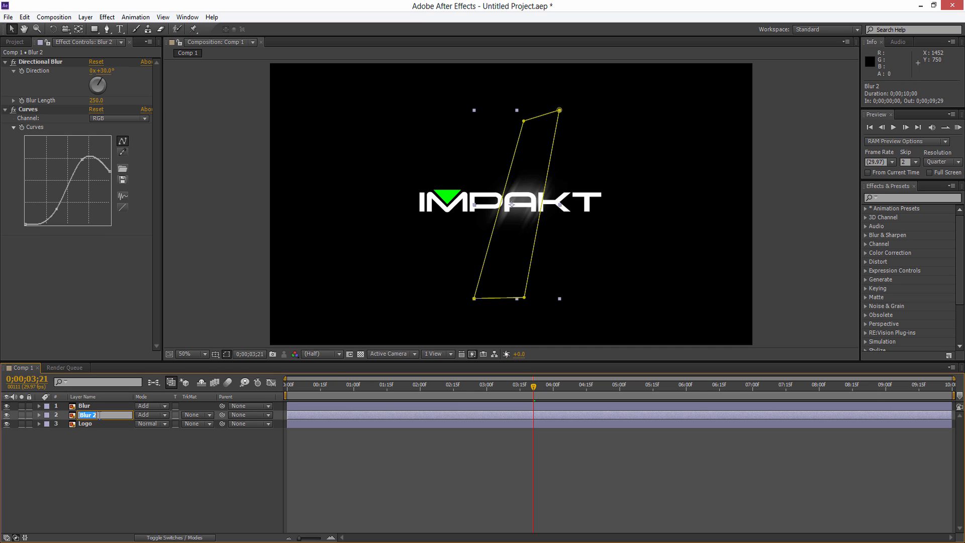
- Rename the duplicate 'Subtle blur', adjust its opacity, and move to about 4.5 seconds
text(Subtle blu)
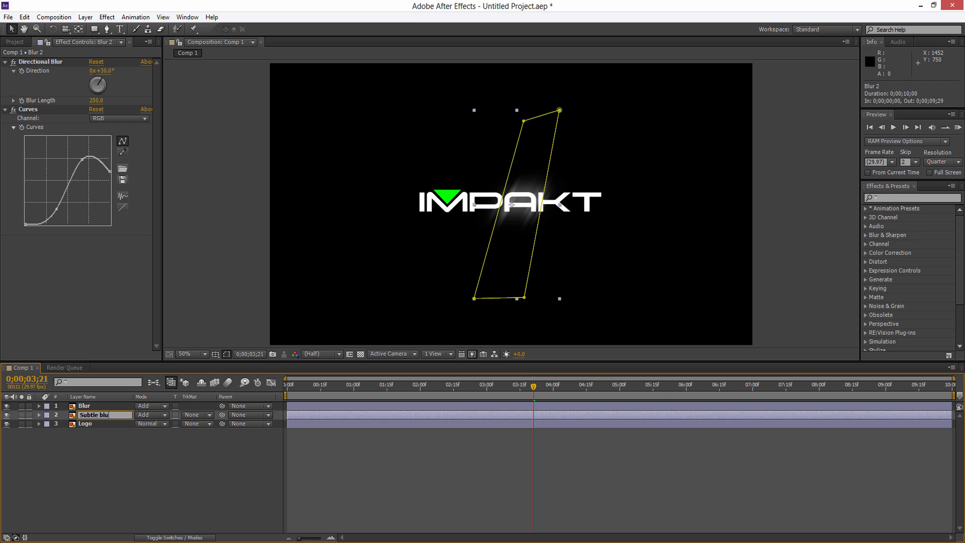
click(38, 415)
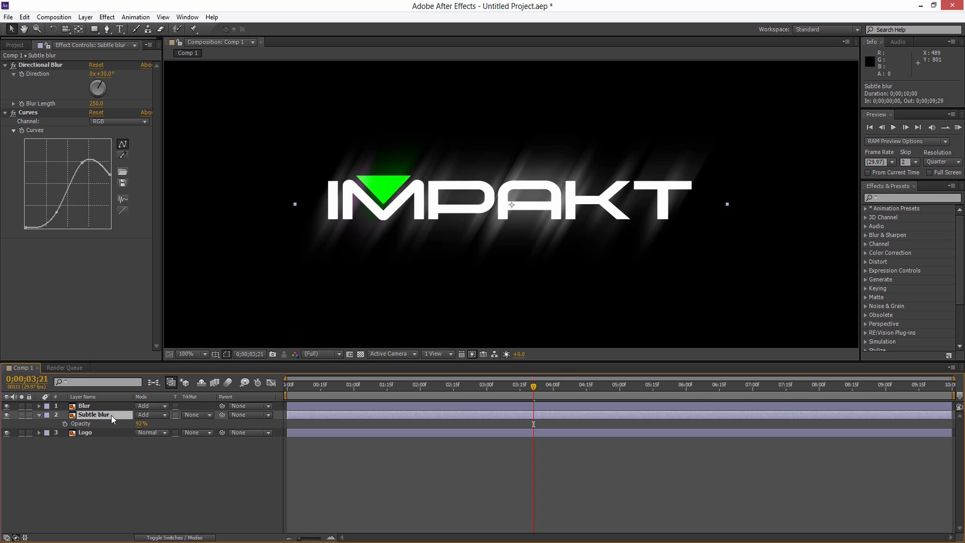
drag(141, 423, 98, 423)
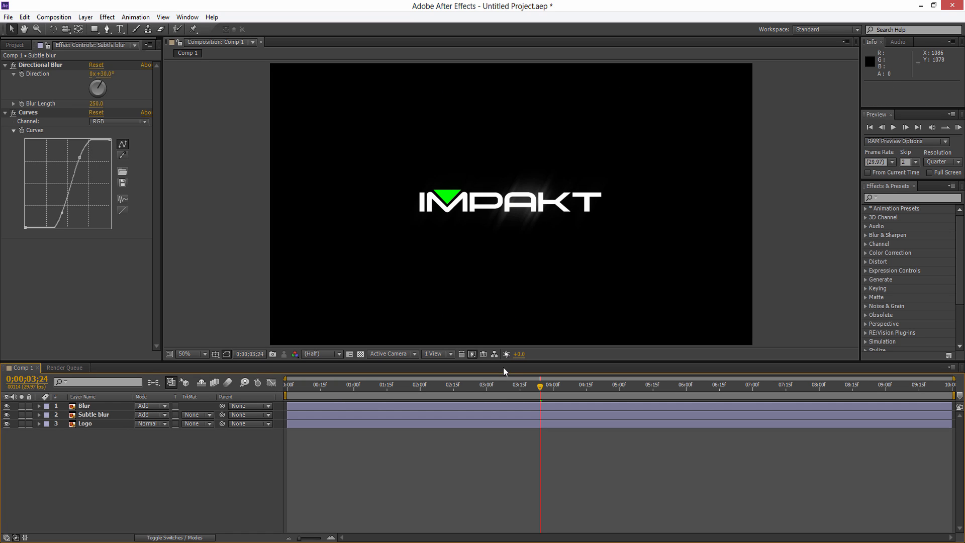
click(588, 384)
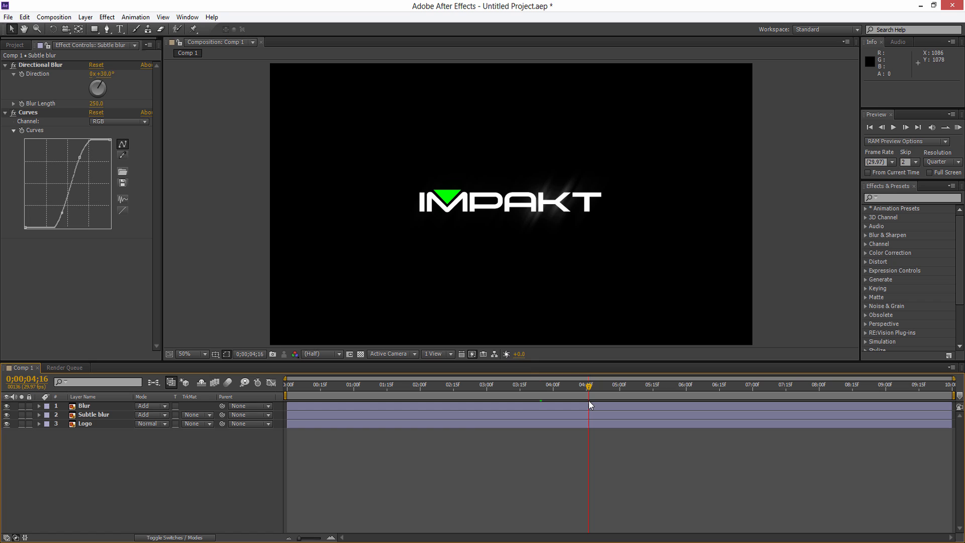
click(85, 16)
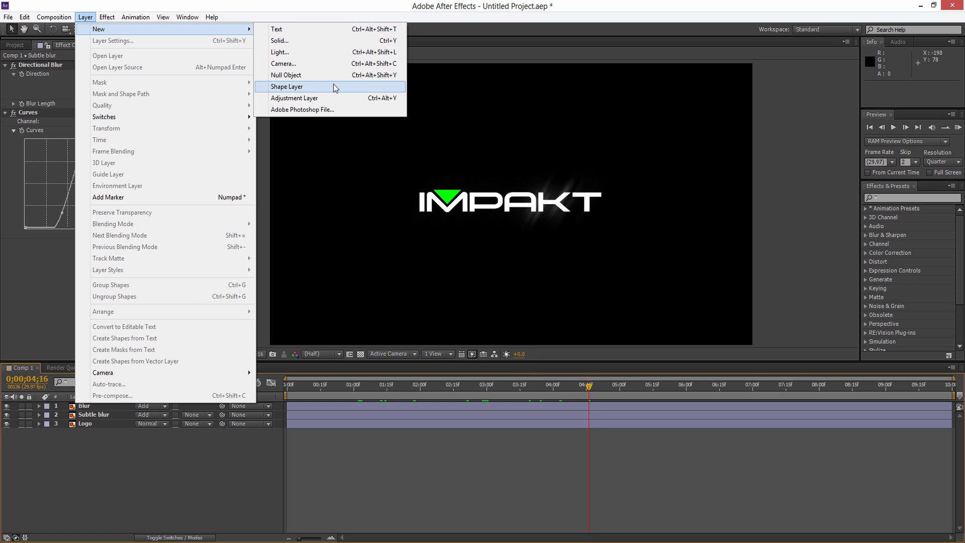
- Create the CC adjustment layer and apply Curves, reshaping its Blue channel curve
click(294, 98)
text(CC)
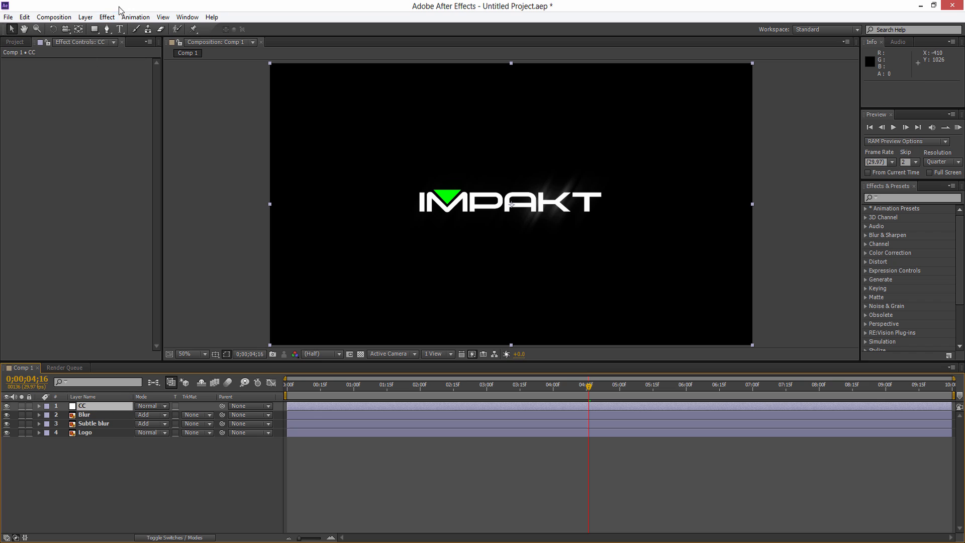
click(106, 17)
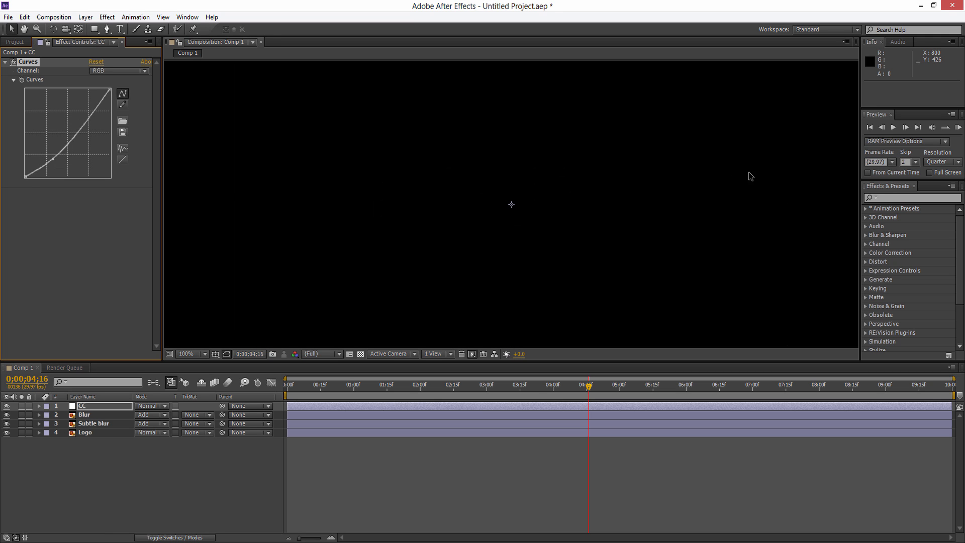
click(119, 70)
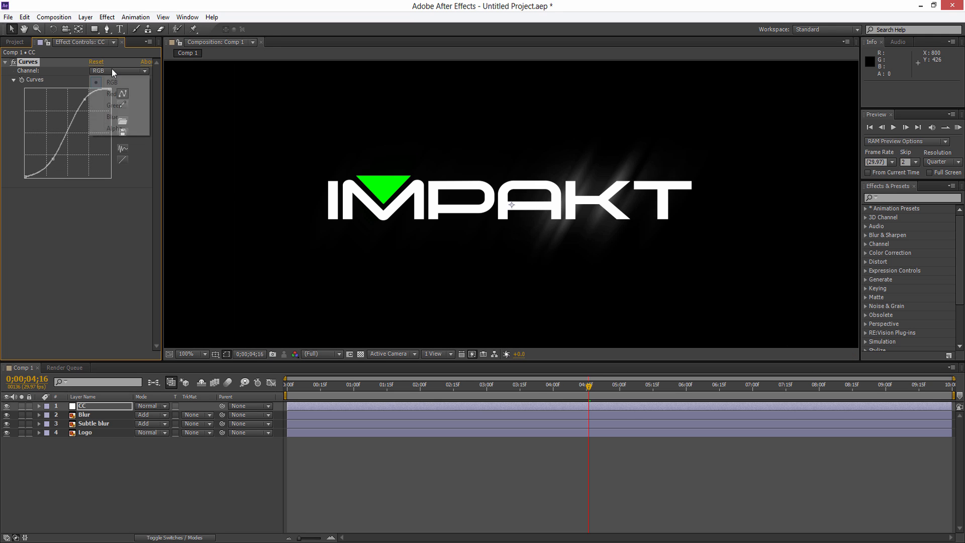
click(113, 117)
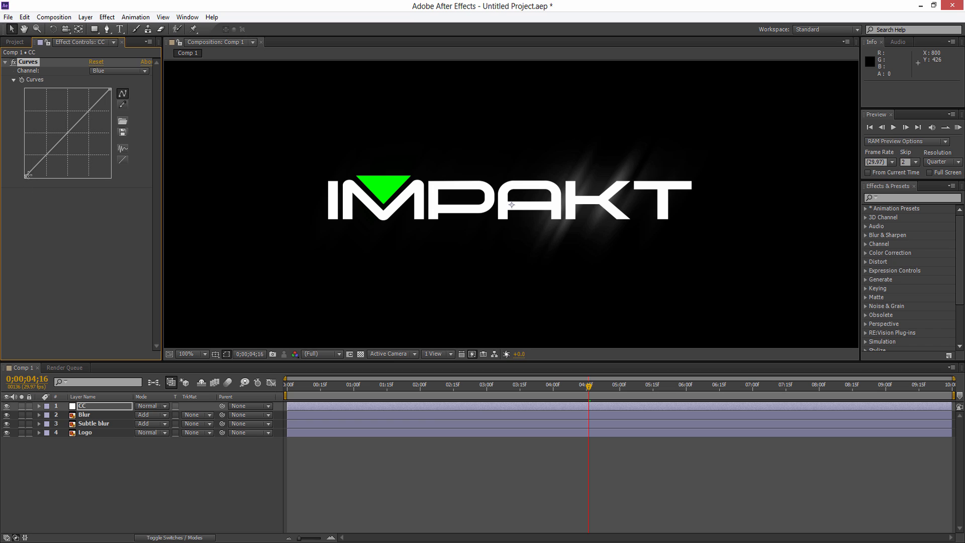
drag(25, 175, 12, 157)
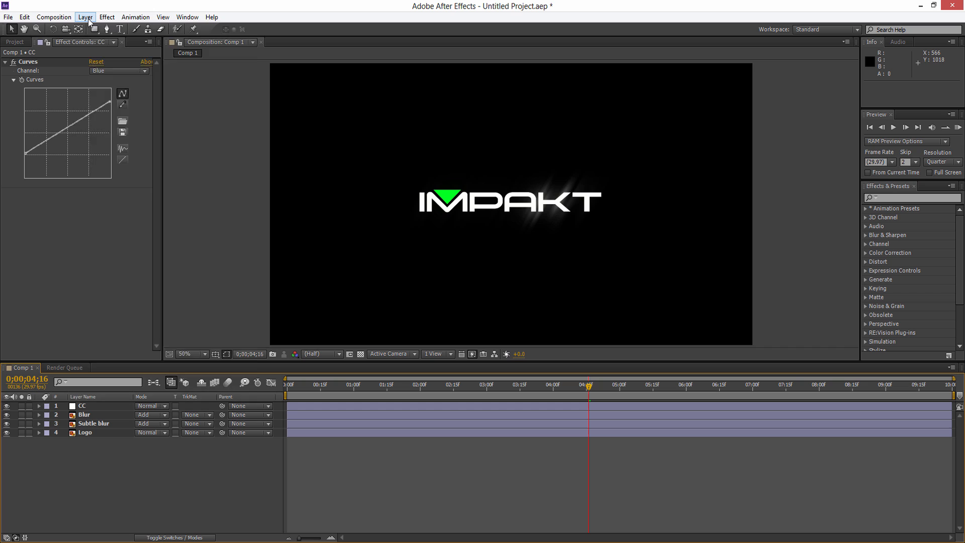
- Add a near-black #070707 solid as the background, then select the CC layer
click(85, 17)
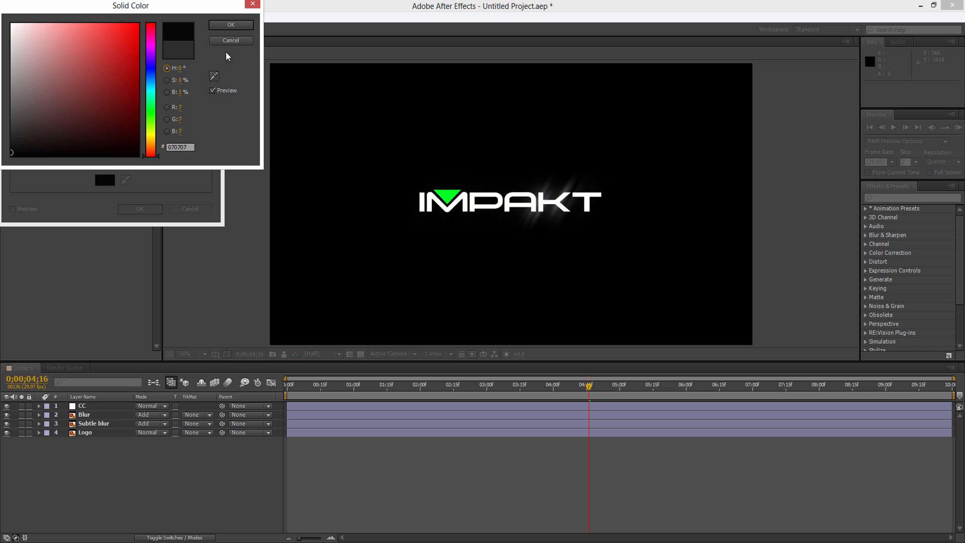
click(230, 25)
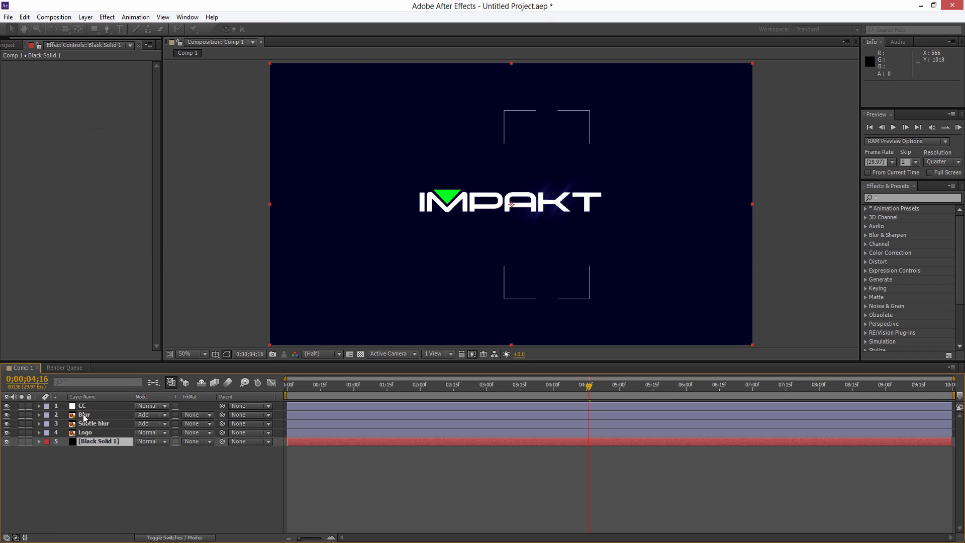
click(82, 405)
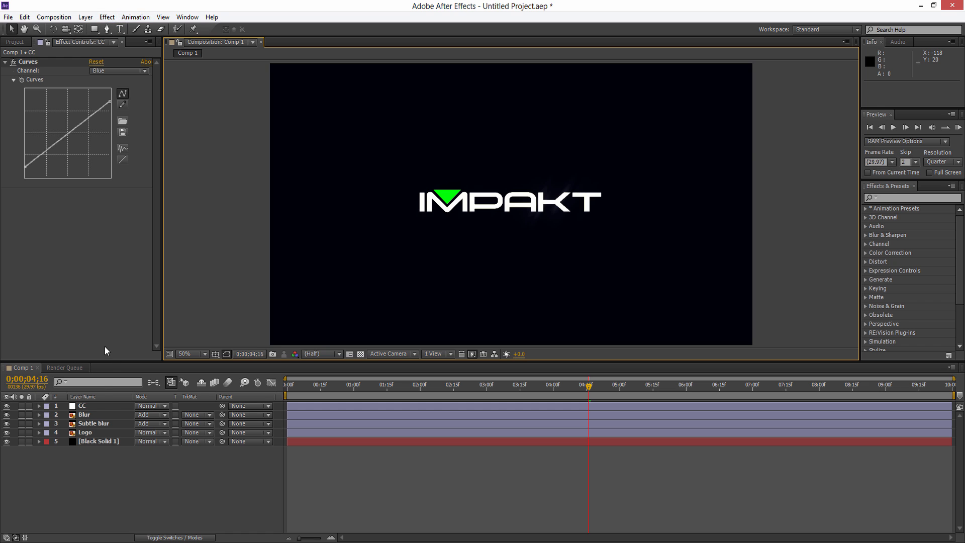
- Apply Glow to the CC layer with intensity 0.2 and start a preview
click(106, 17)
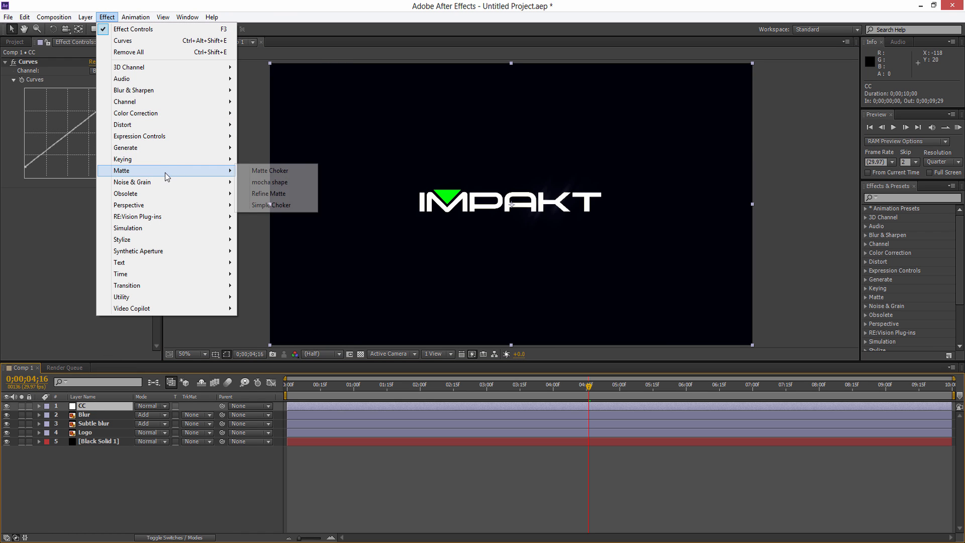
mouse_move(146, 240)
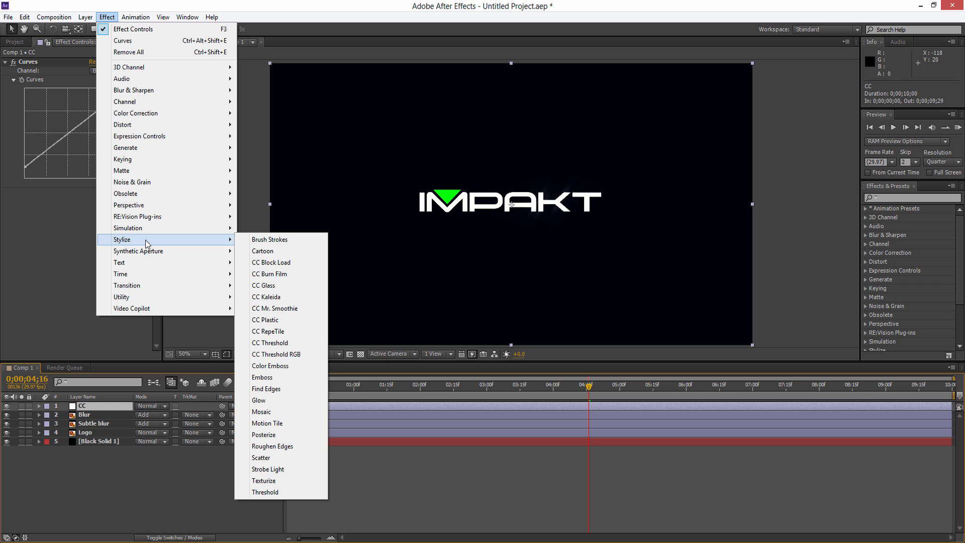
click(258, 400)
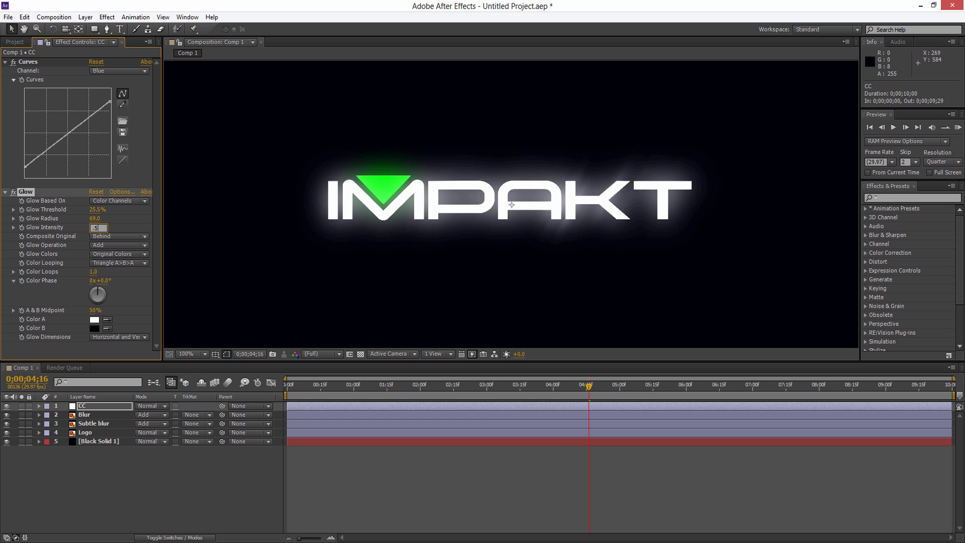
text(0.5)
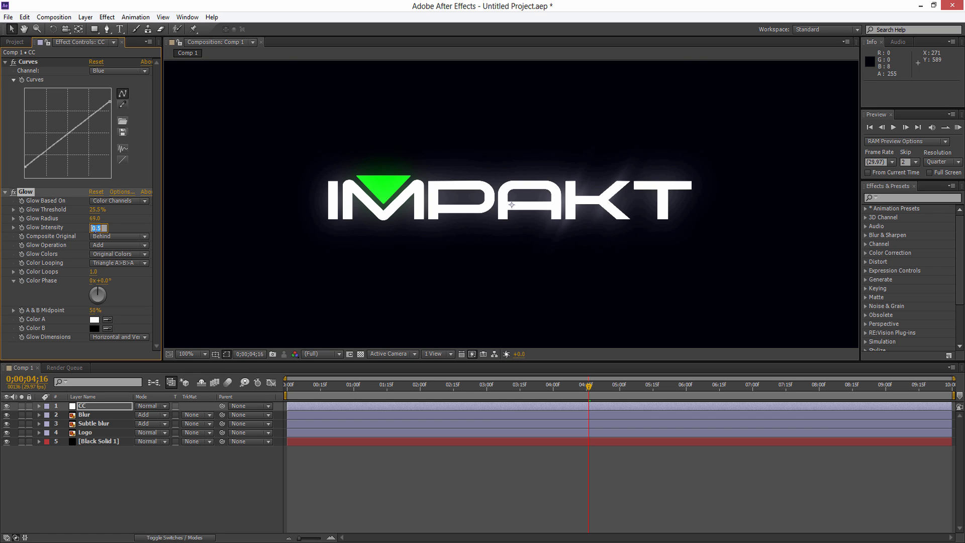
text(0.2)
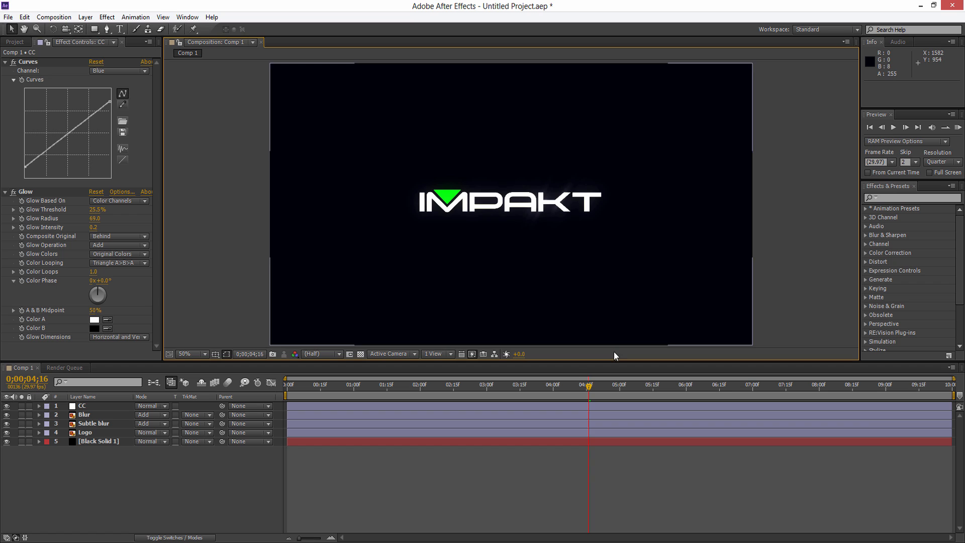
click(452, 384)
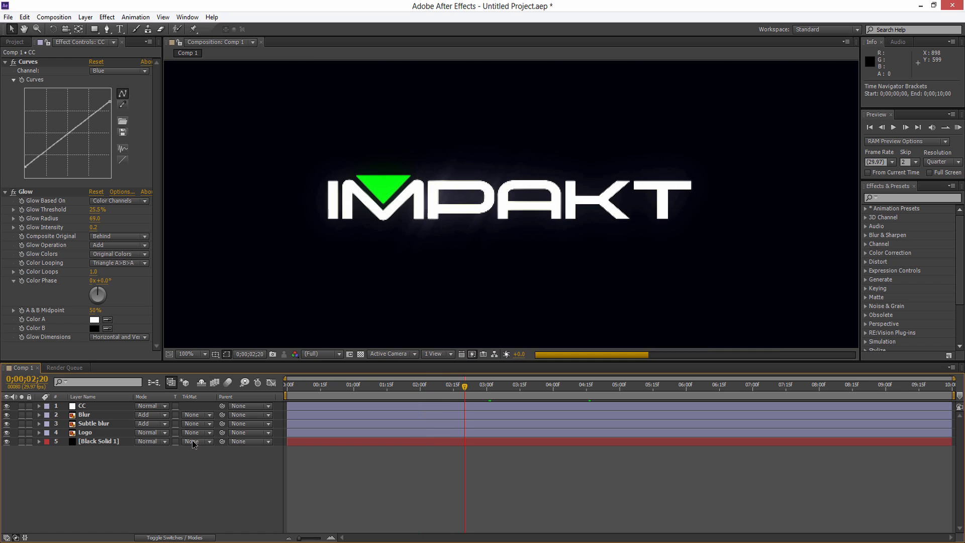
- Add Curves and CC Light Sweep to the Logo layer, moving the sweep centre left
click(85, 432)
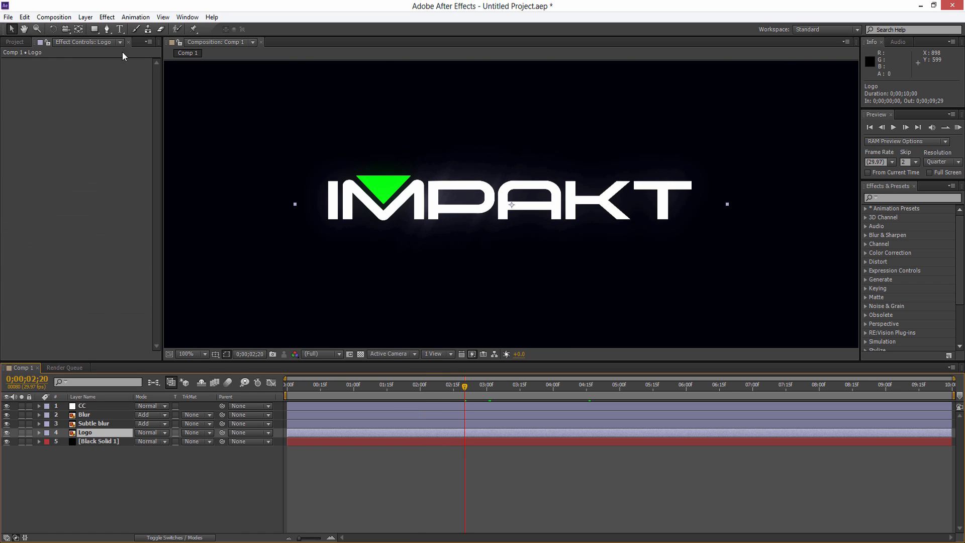
click(106, 17)
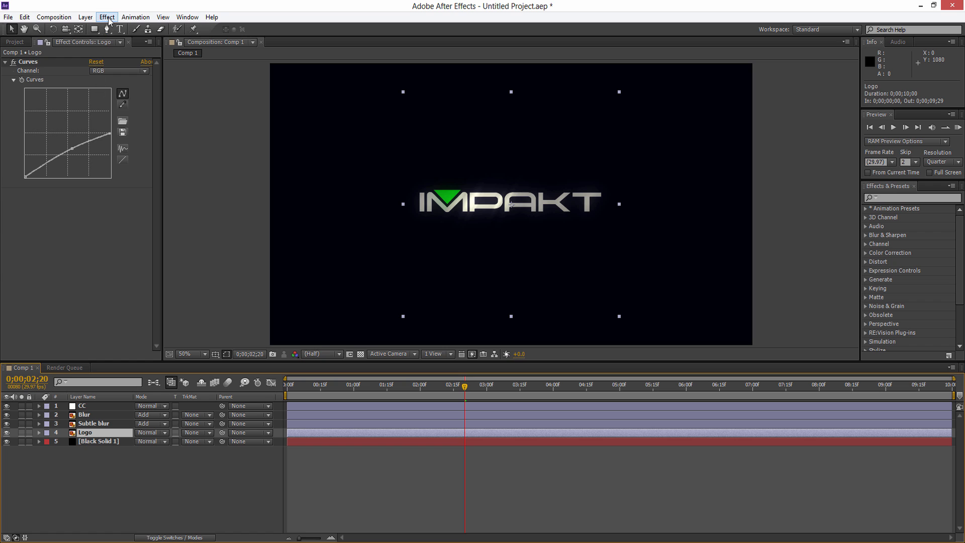
click(106, 17)
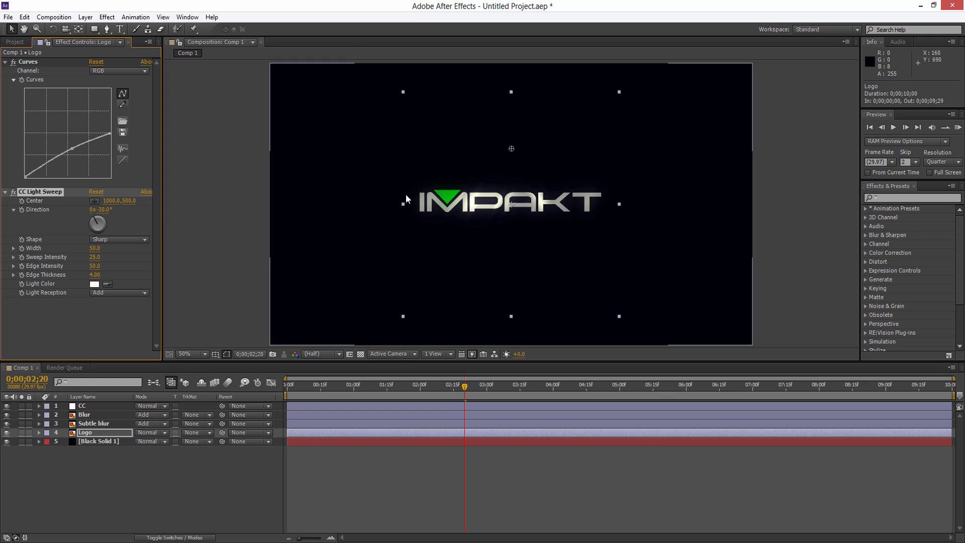
click(184, 354)
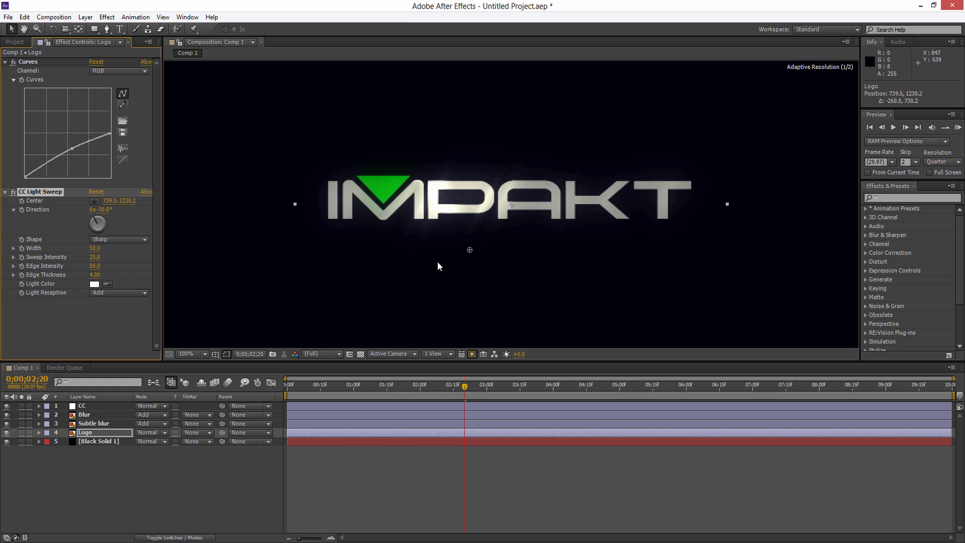
drag(469, 250, 407, 269)
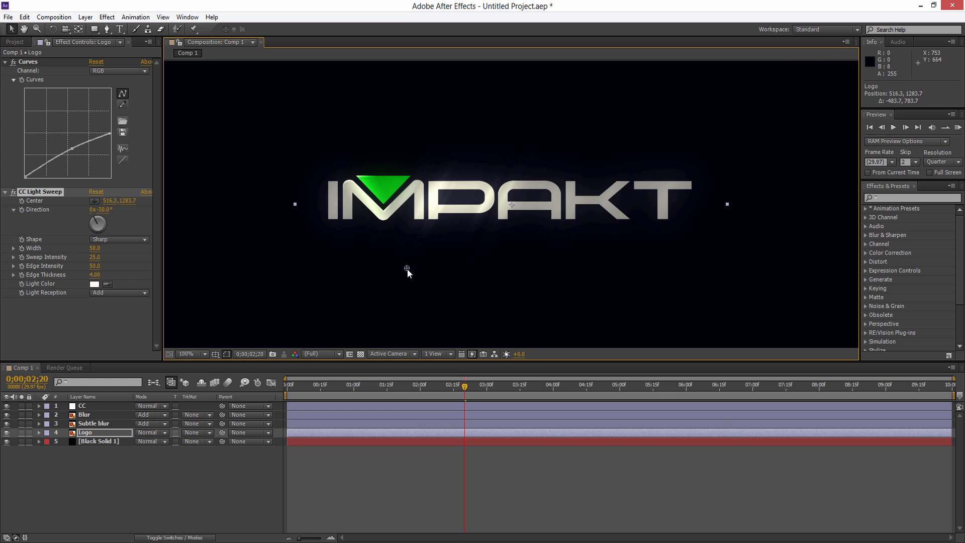
drag(408, 267, 431, 267)
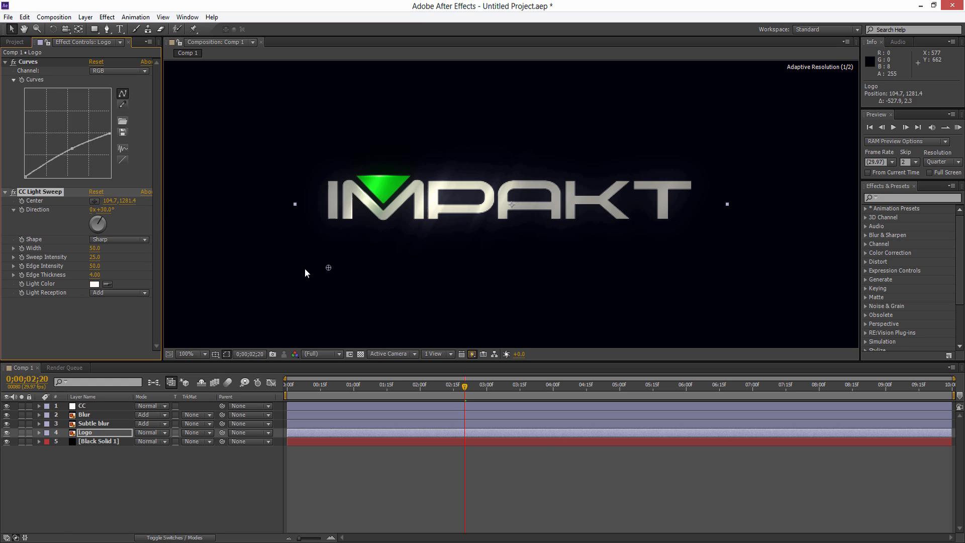
- From the timeline start, select the Logo layer's CC Light Sweep for keyframing
click(85, 414)
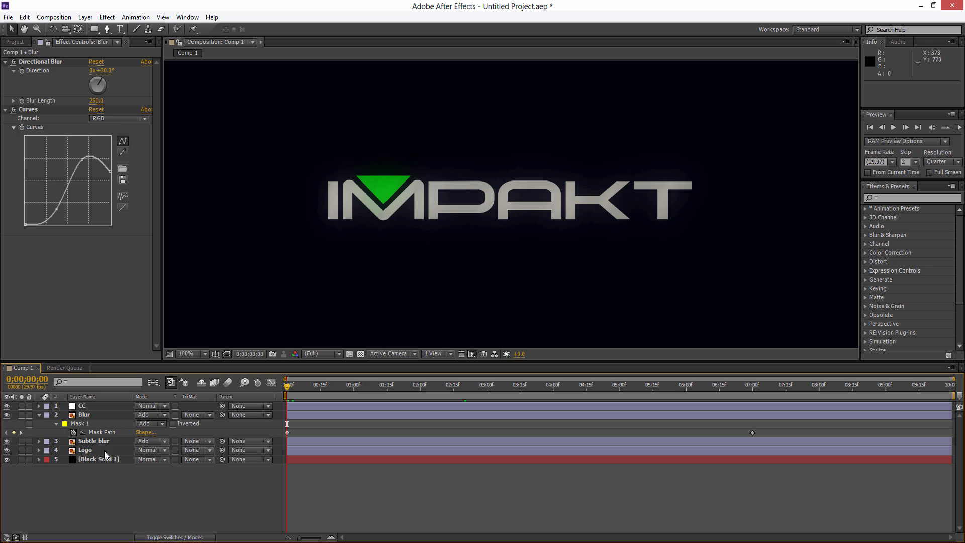
click(85, 450)
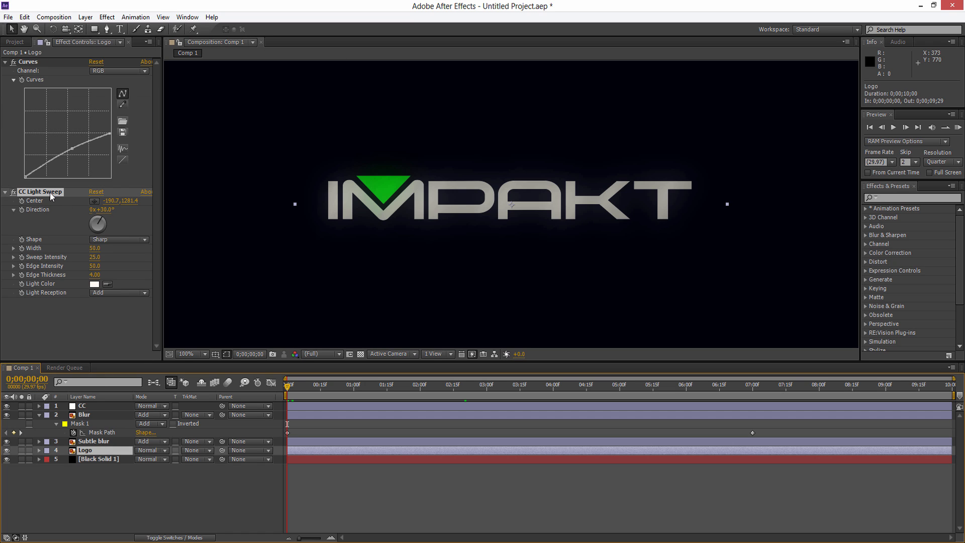
click(85, 450)
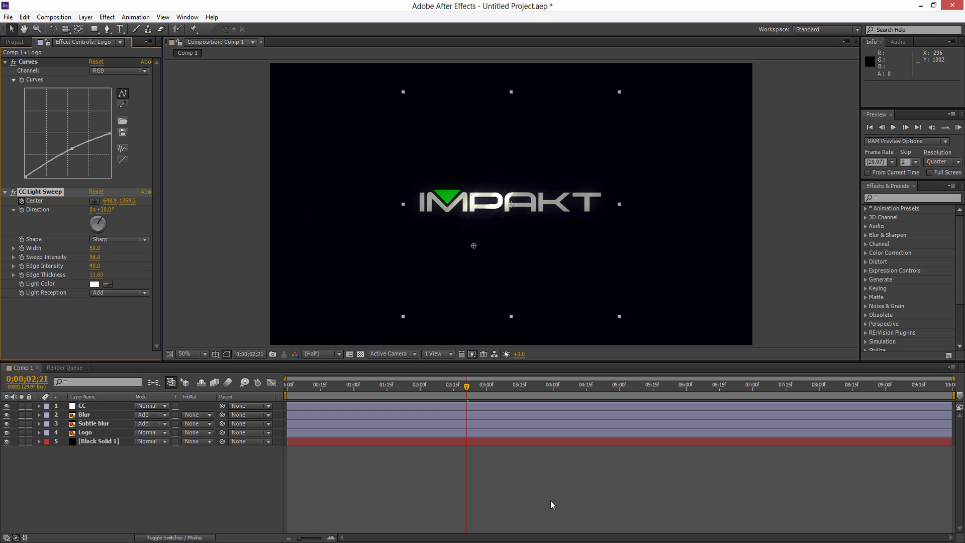
- Scrub to about one second and later to review the sweep's timing
click(365, 384)
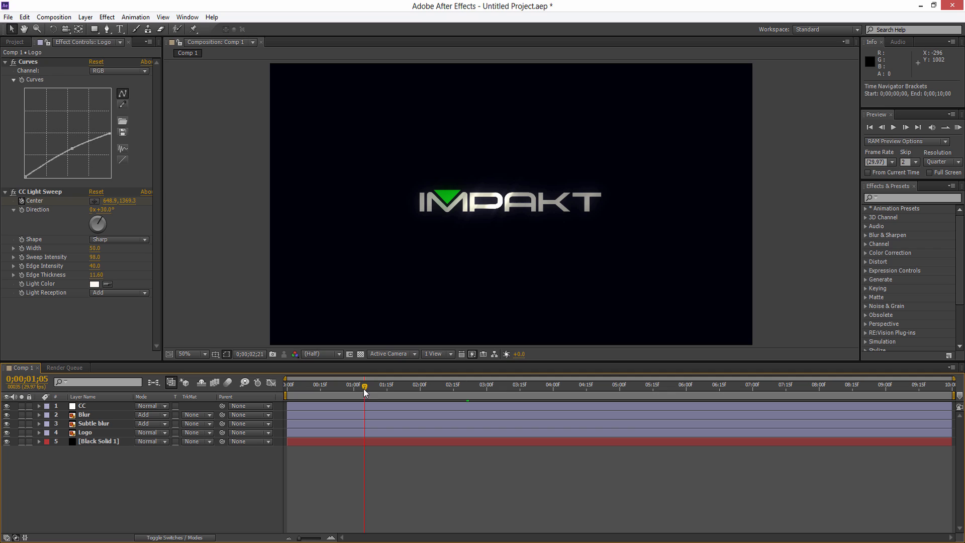
mouse_move(505, 392)
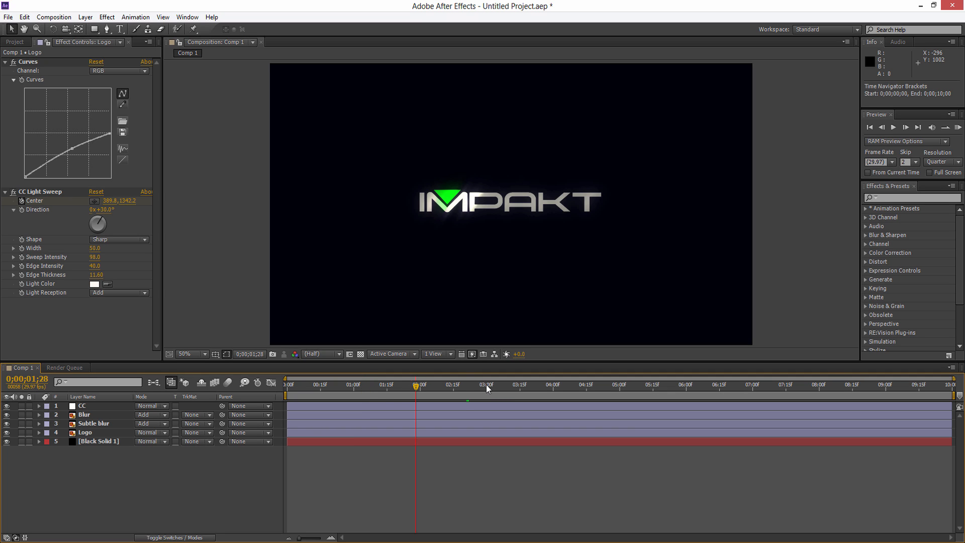
mouse_move(480, 392)
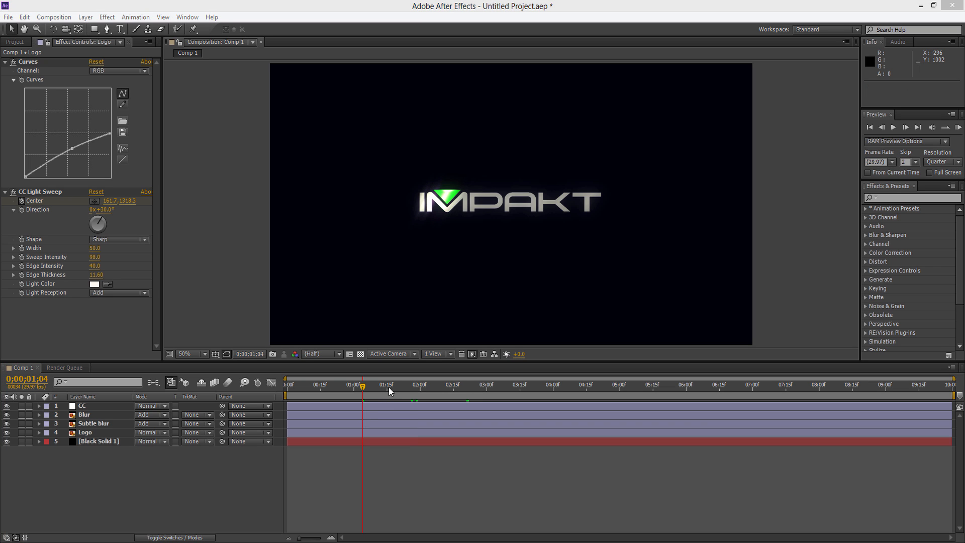
click(515, 384)
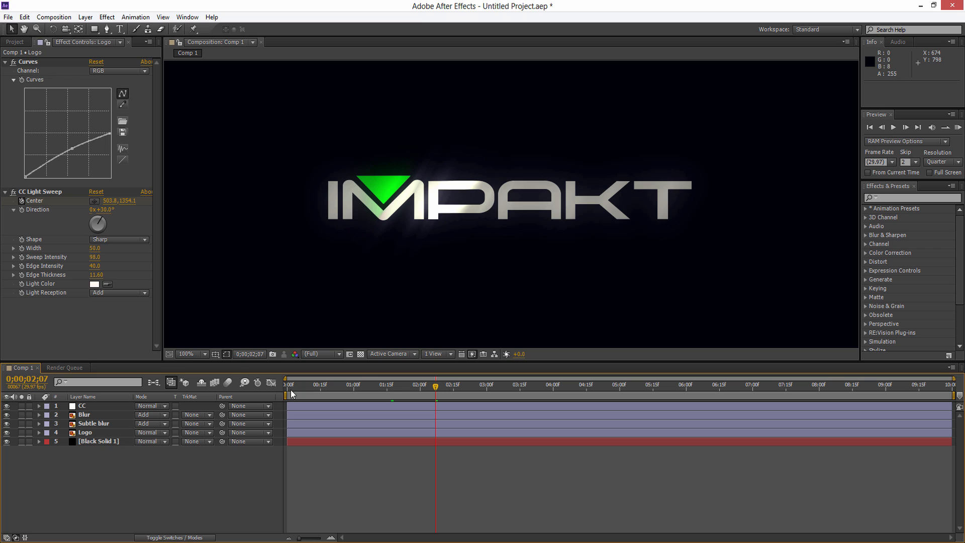
mouse_move(107, 486)
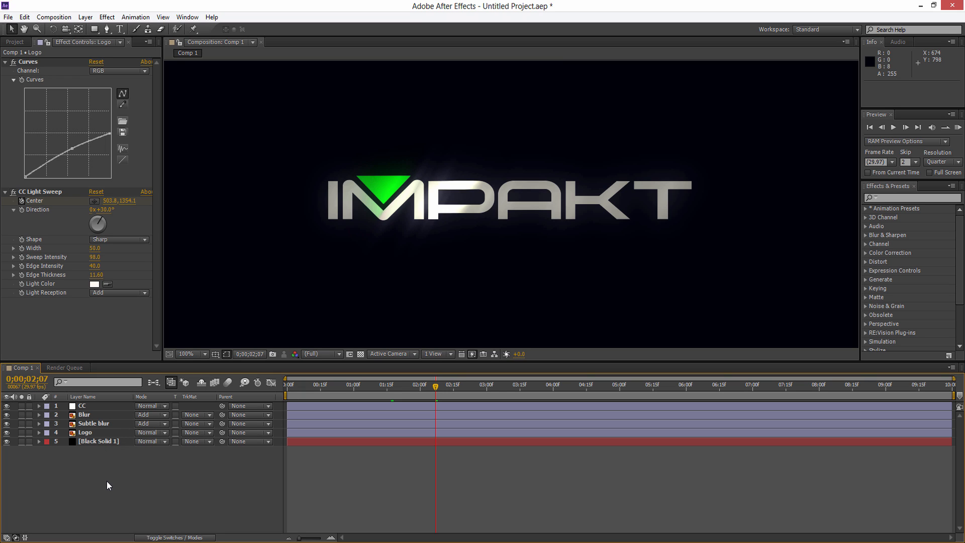